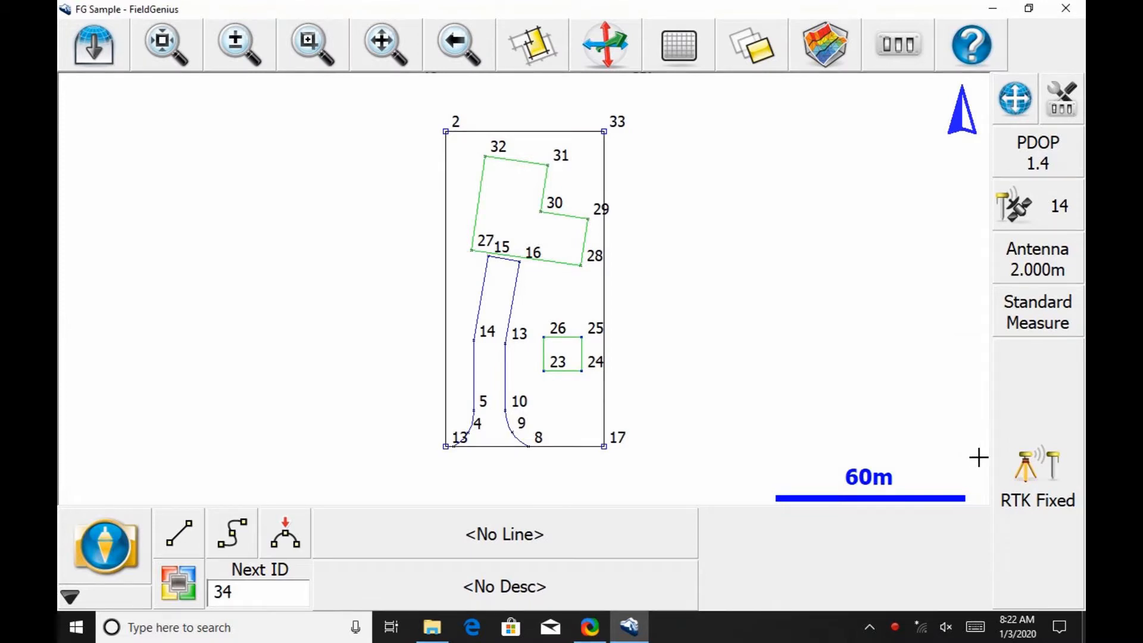
Measure the current RTK-fixed position and store it as point 34
click(105, 546)
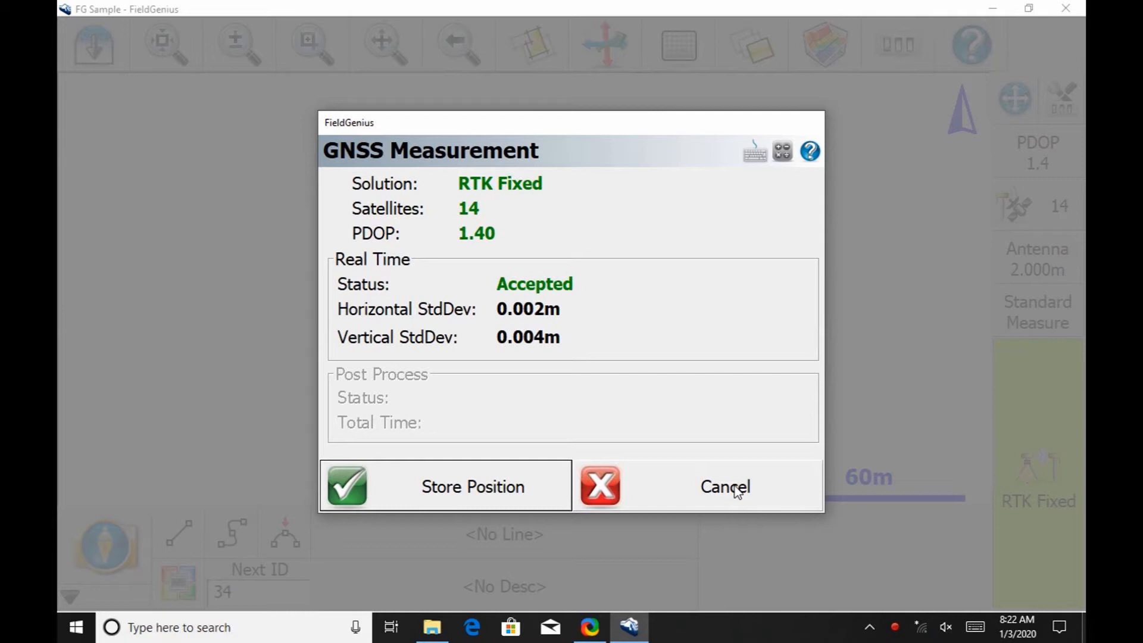
mouse_move(450, 465)
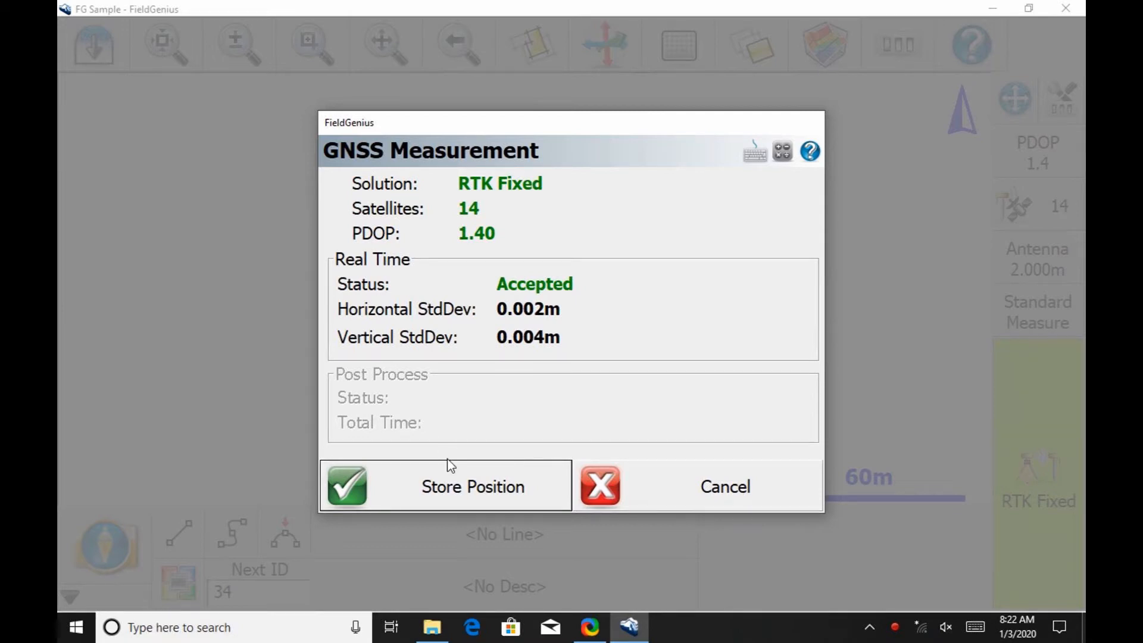
click(472, 486)
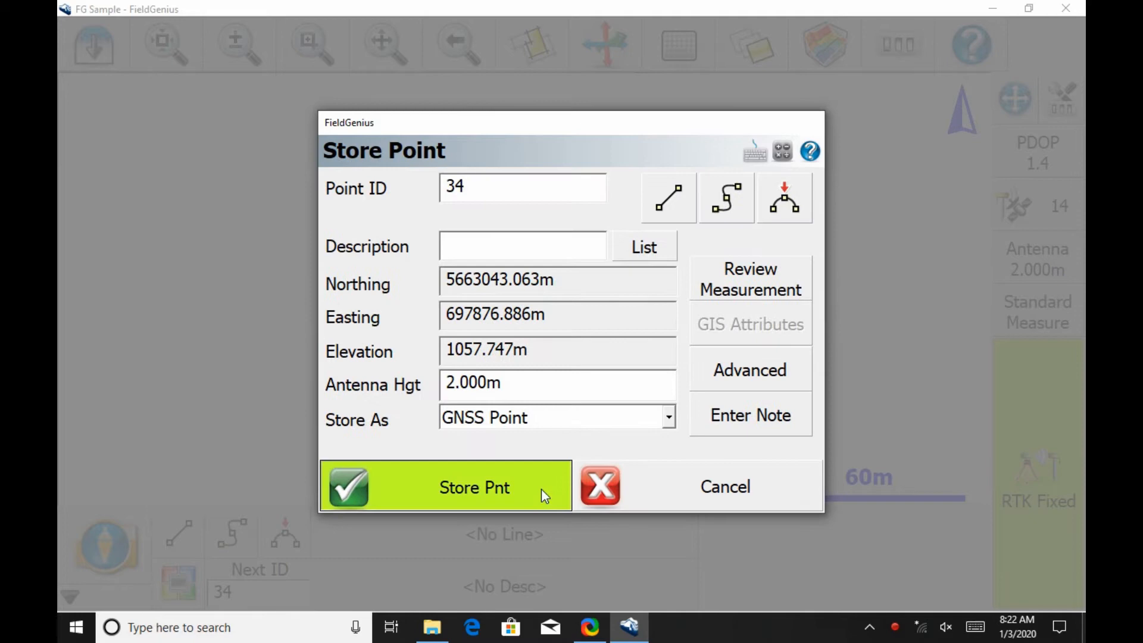
click(474, 487)
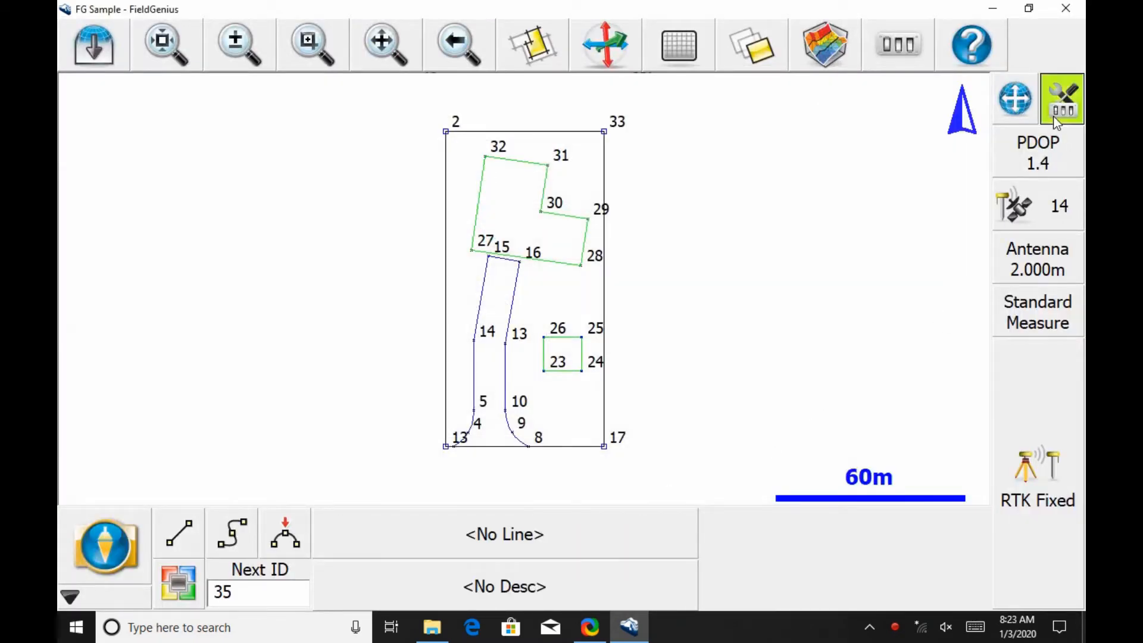
Bring up the RTK Fixed tolerance settings and select the Observations value for editing
click(1061, 99)
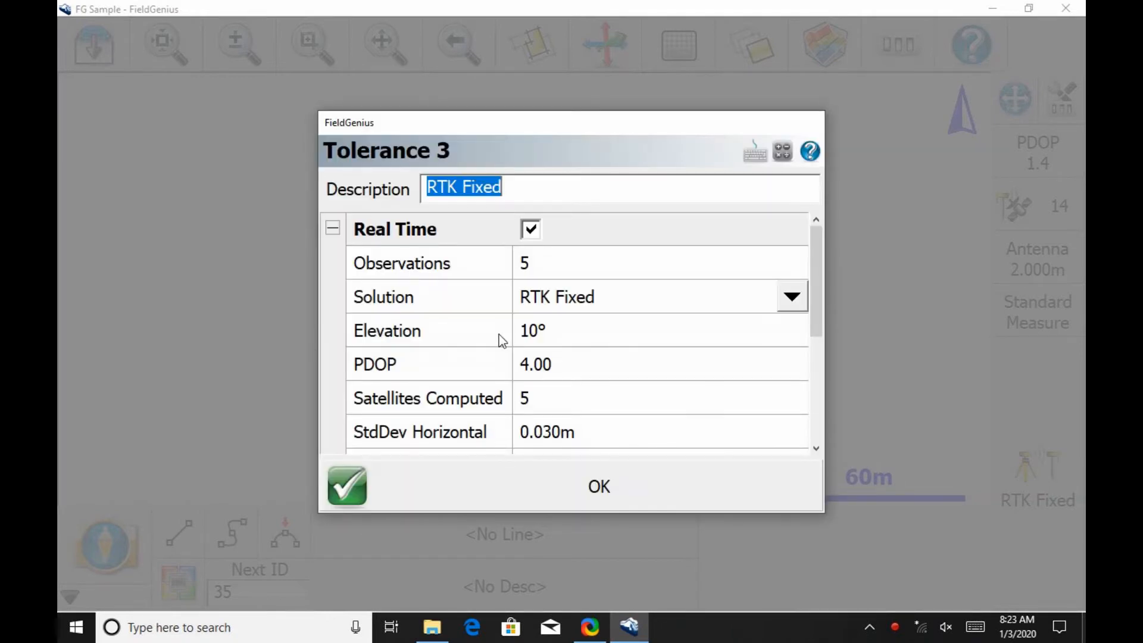
click(524, 263)
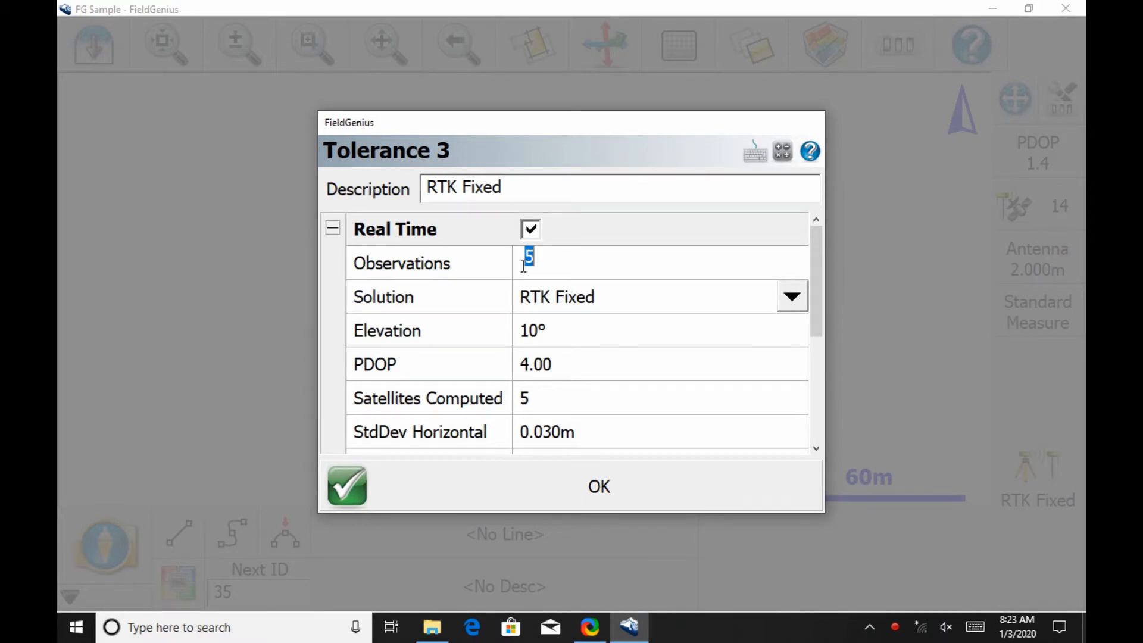
Set the RTK Fixed tolerance to require 10 observations and review the remaining settings
text(10)
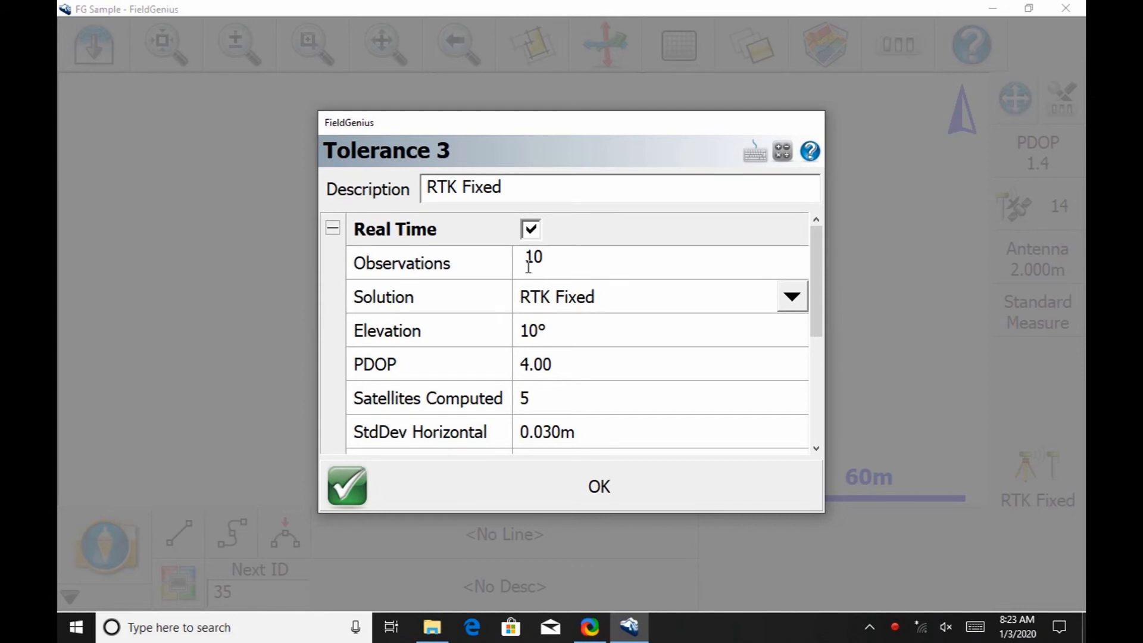
mouse_move(770, 326)
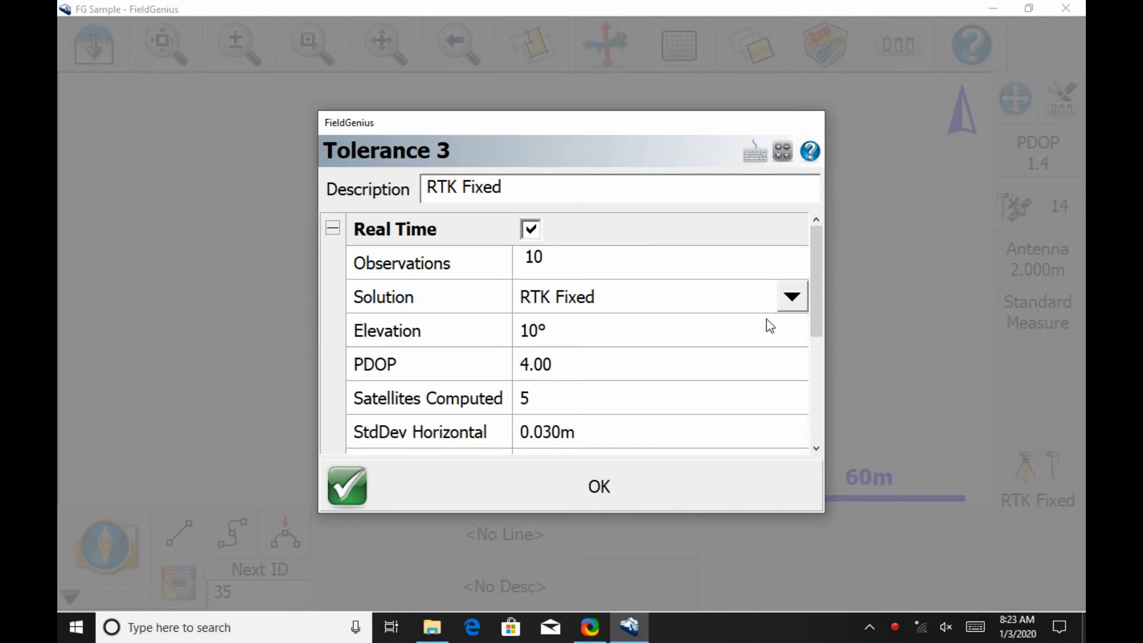
scroll(down, 3)
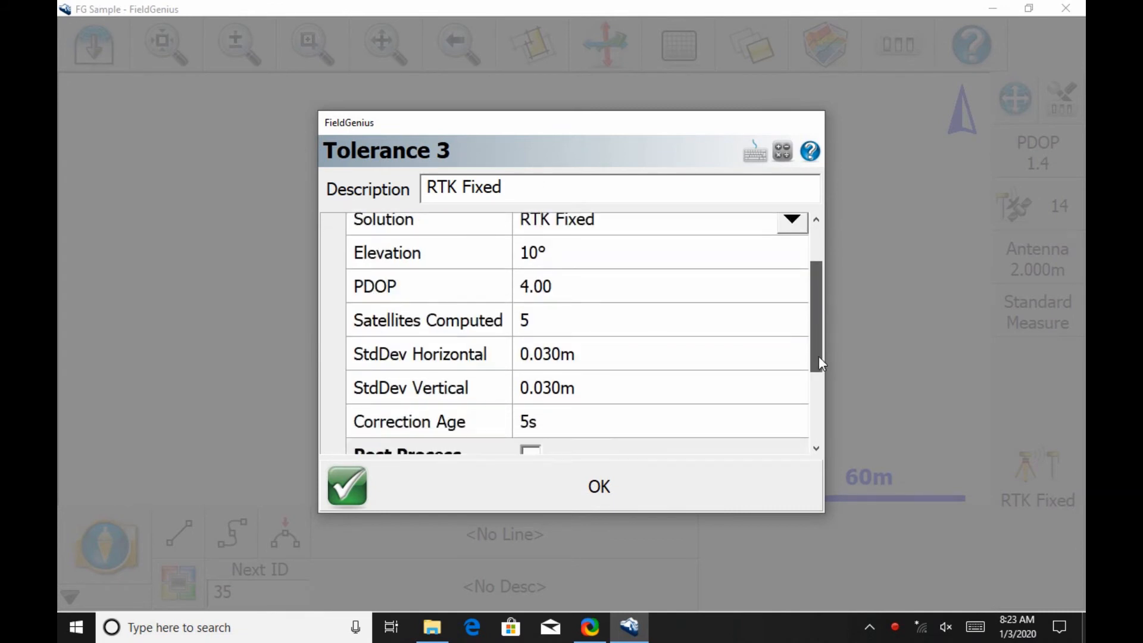
scroll(down, 3)
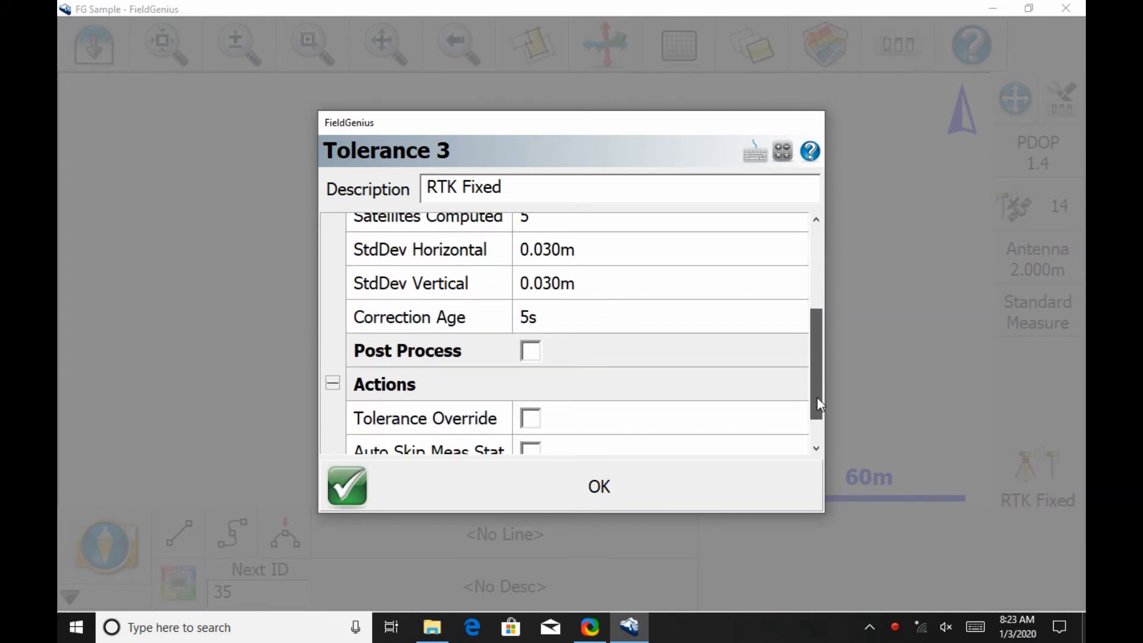
scroll(up, 3)
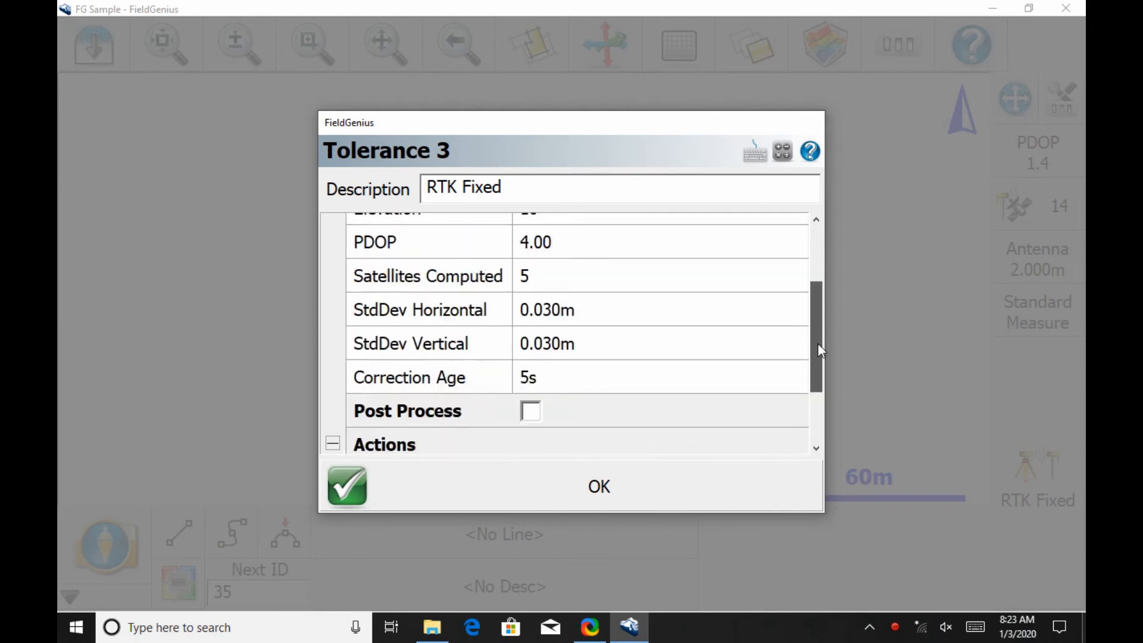
scroll(up, 3)
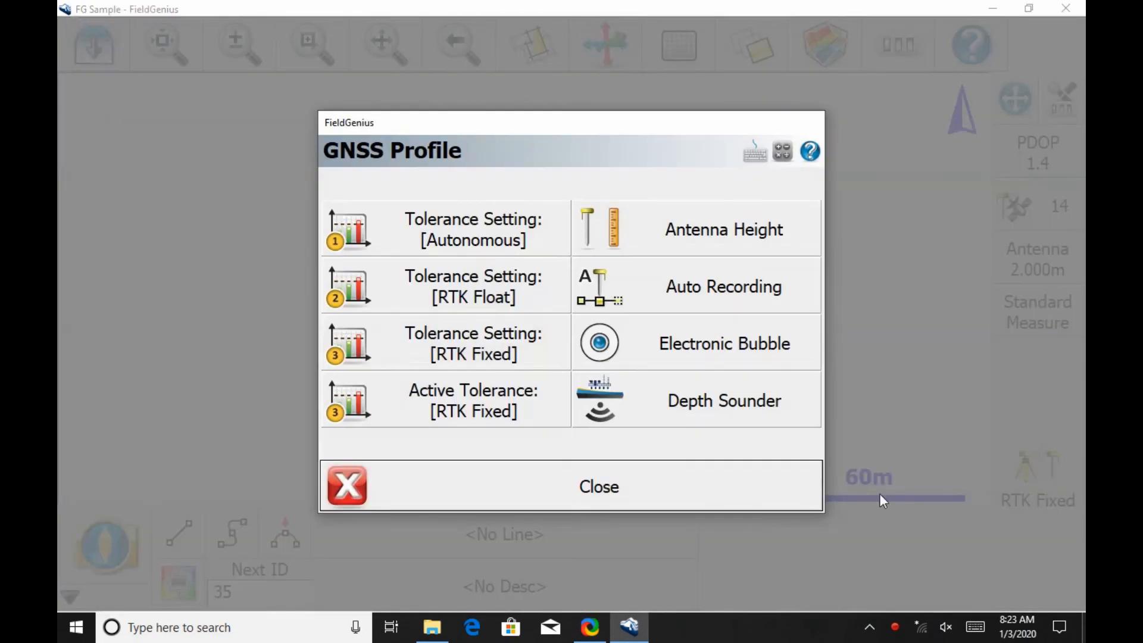
Leave the GNSS profile and begin a new RTK Fixed measurement averaging 10 observations
click(599, 485)
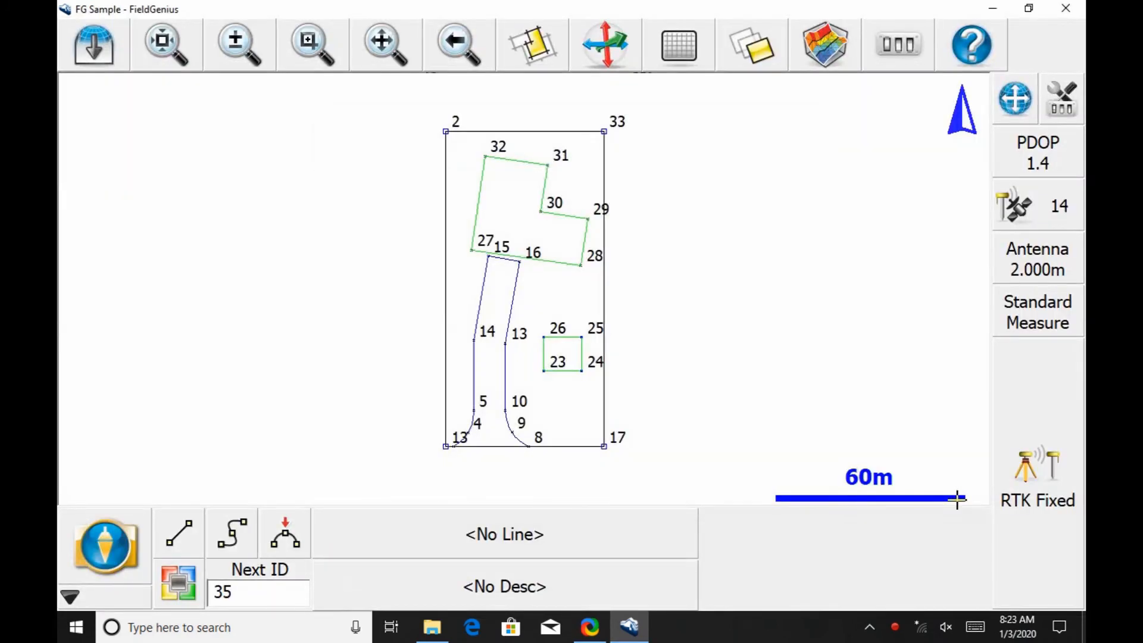
click(105, 546)
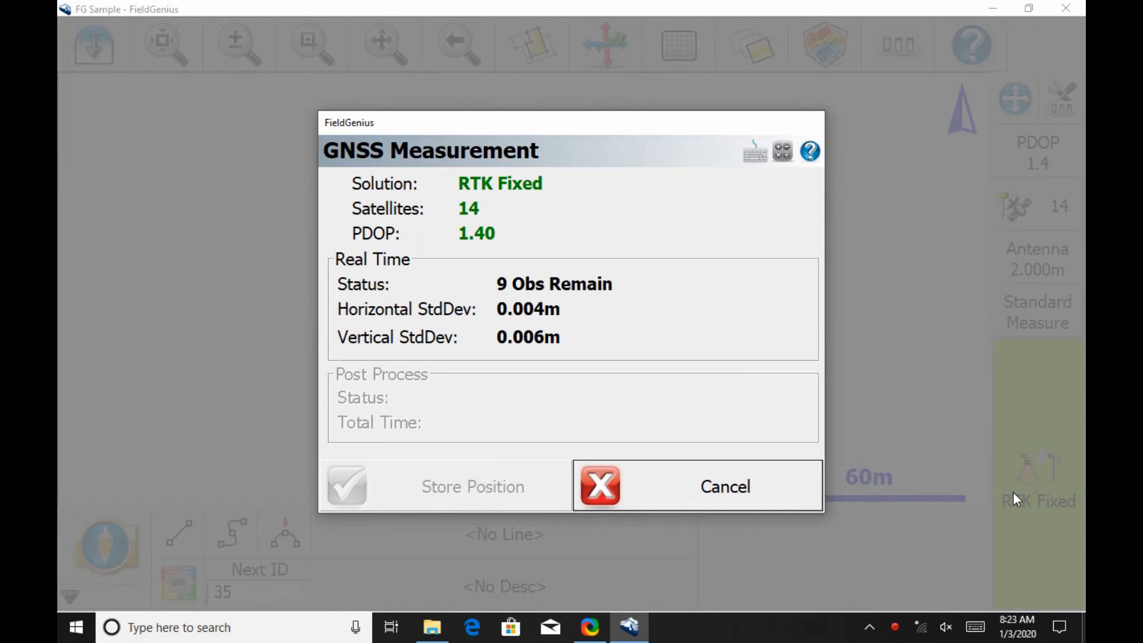